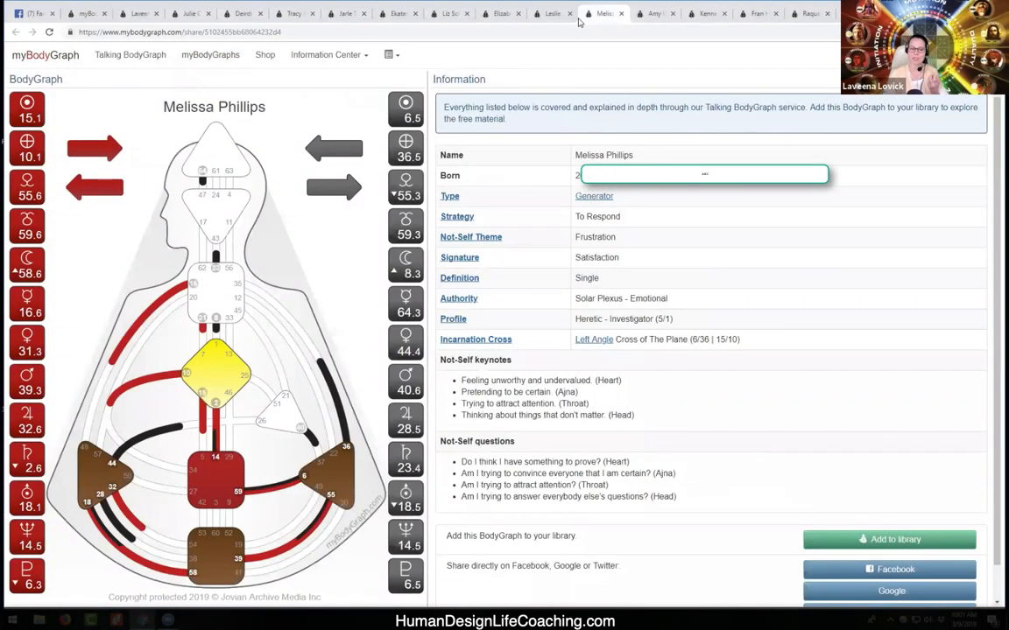
mouse_move(264, 451)
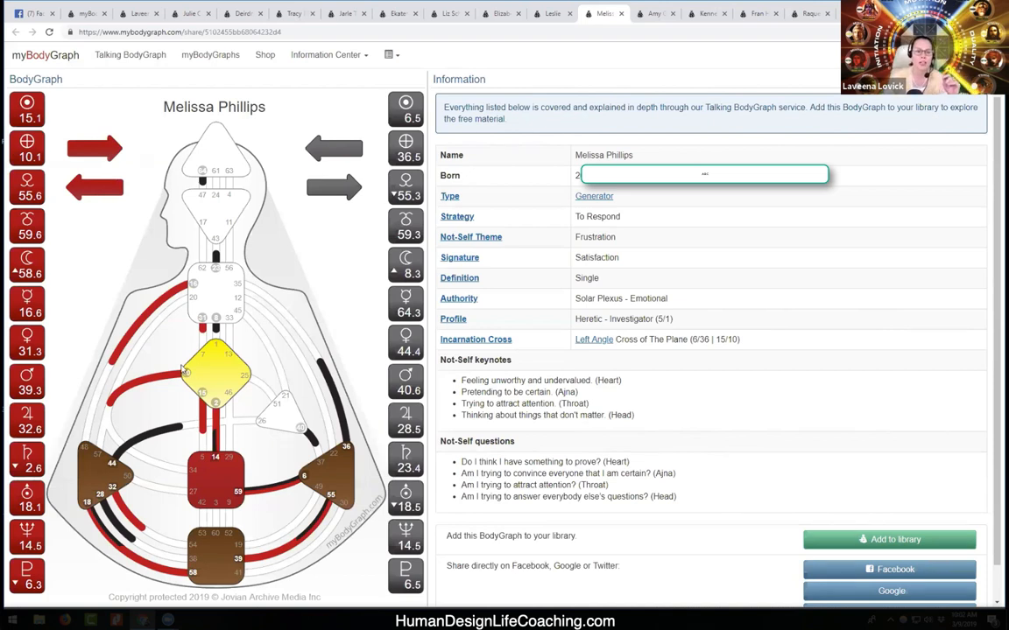
mouse_move(319, 389)
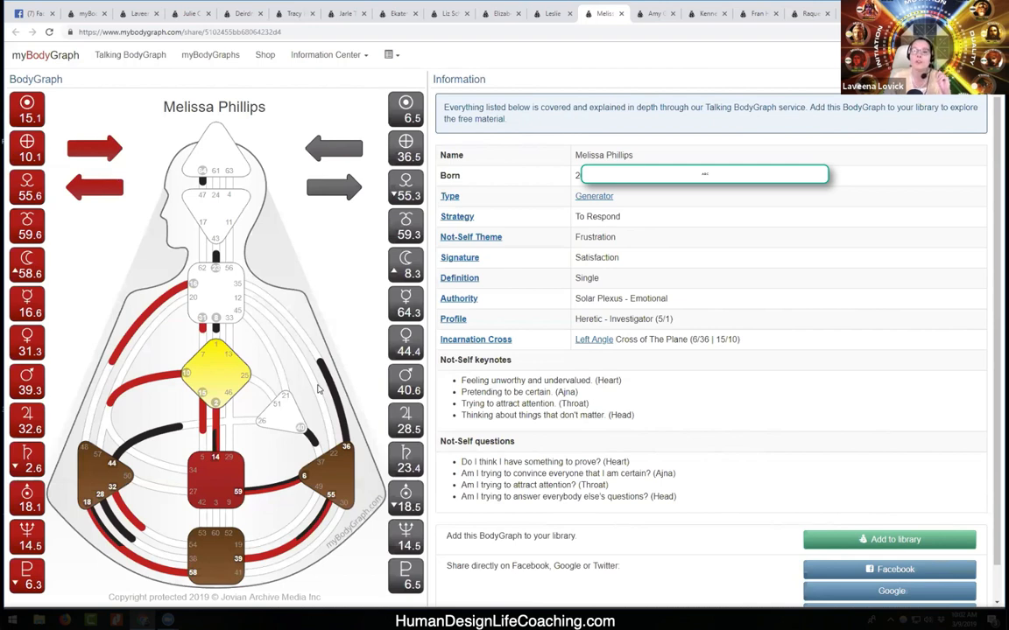
mouse_move(277, 434)
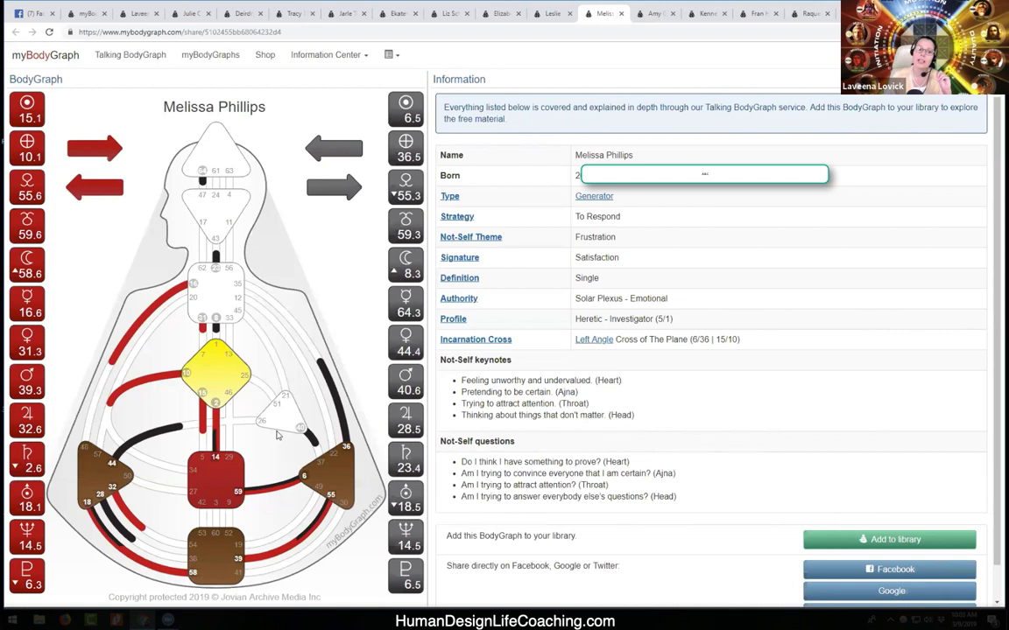
mouse_move(282, 430)
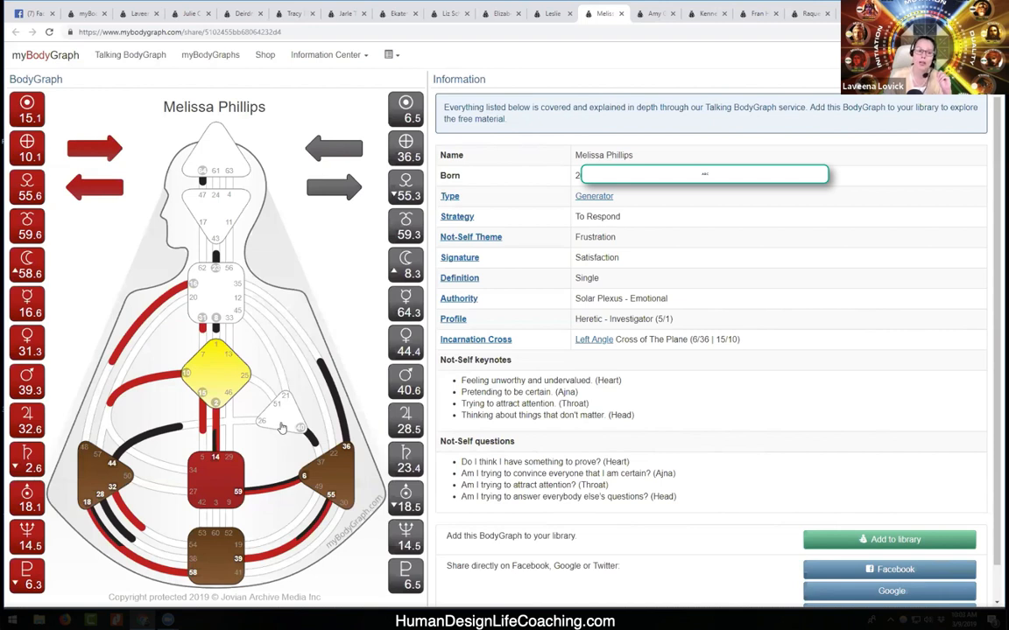
mouse_move(294, 417)
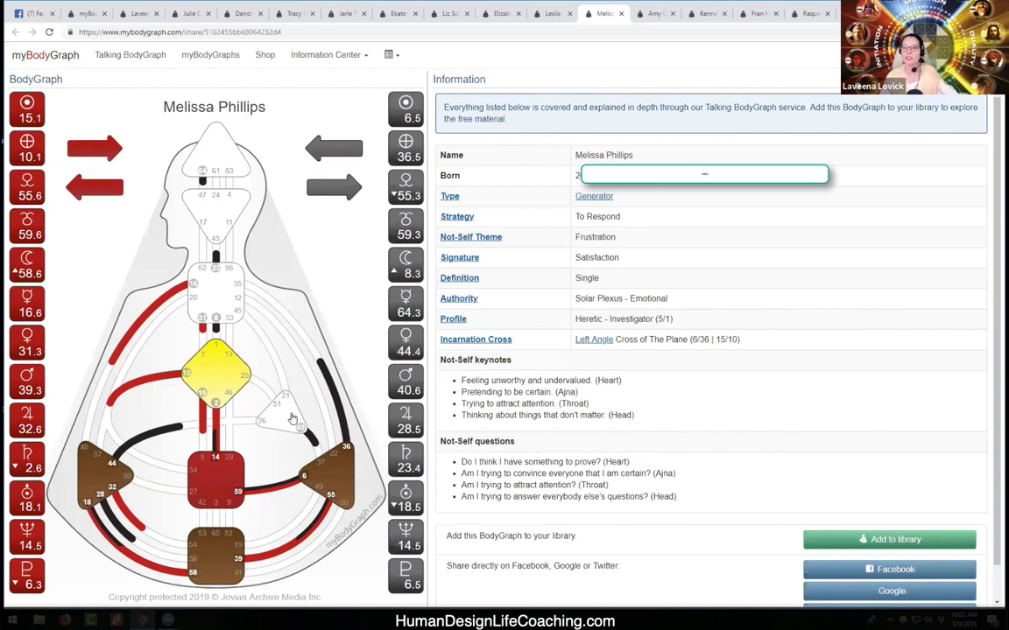
mouse_move(273, 466)
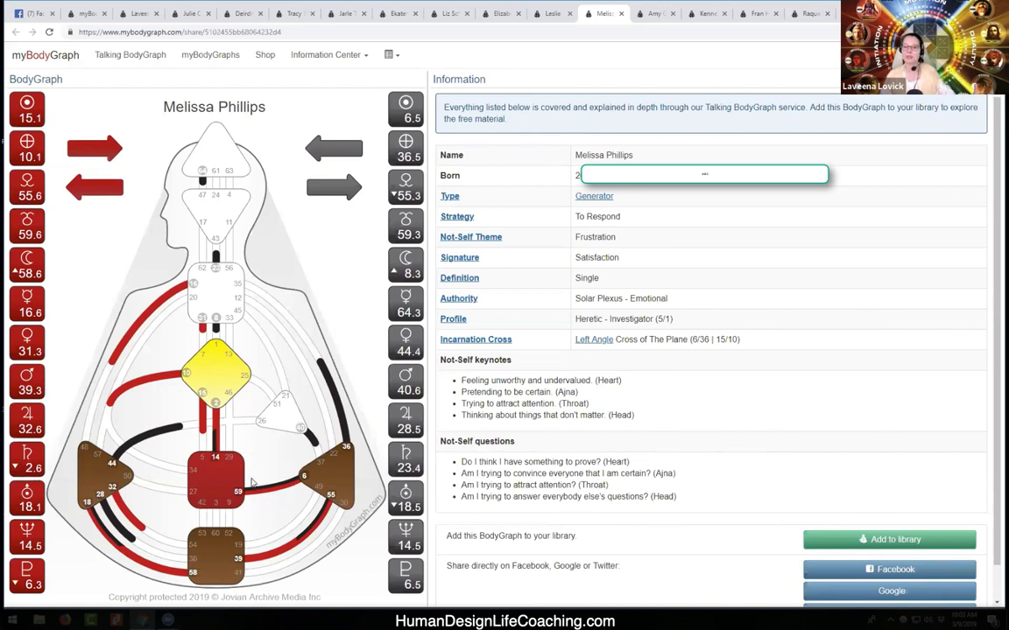
mouse_move(267, 447)
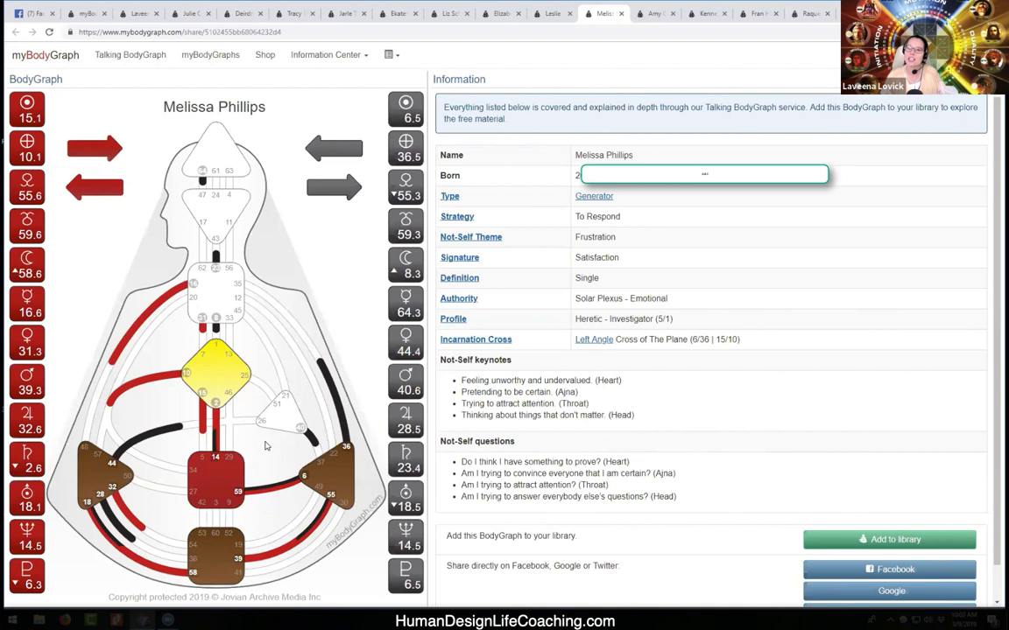
mouse_move(354, 315)
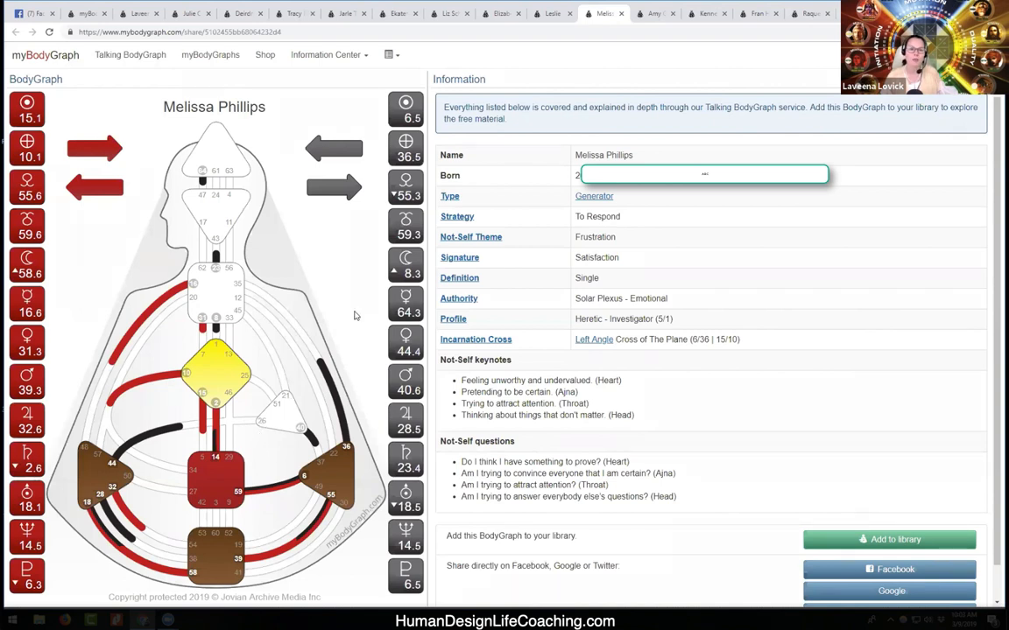
mouse_move(294, 150)
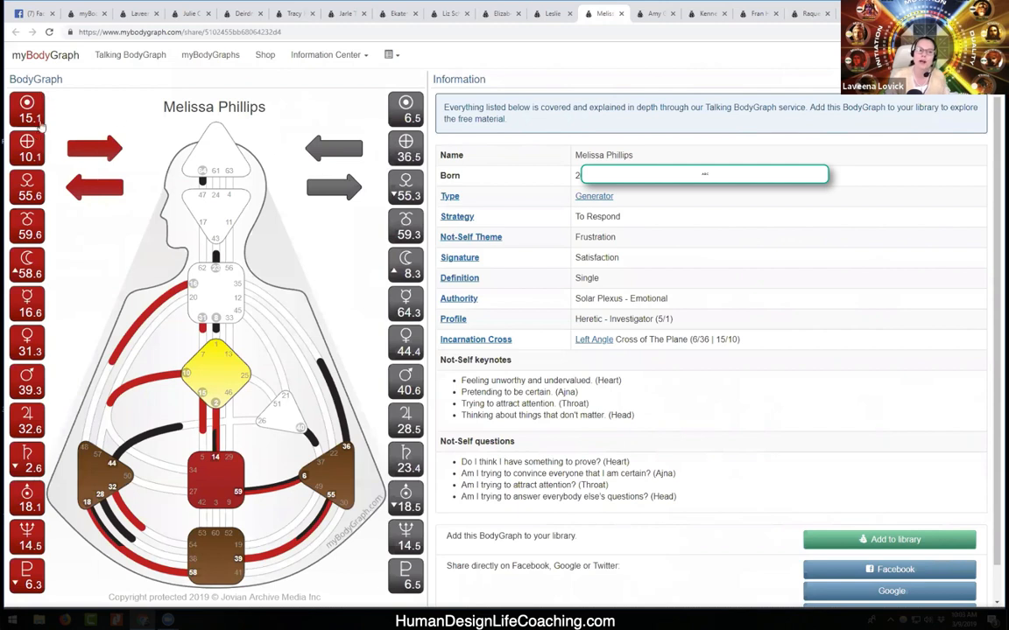
mouse_move(270, 140)
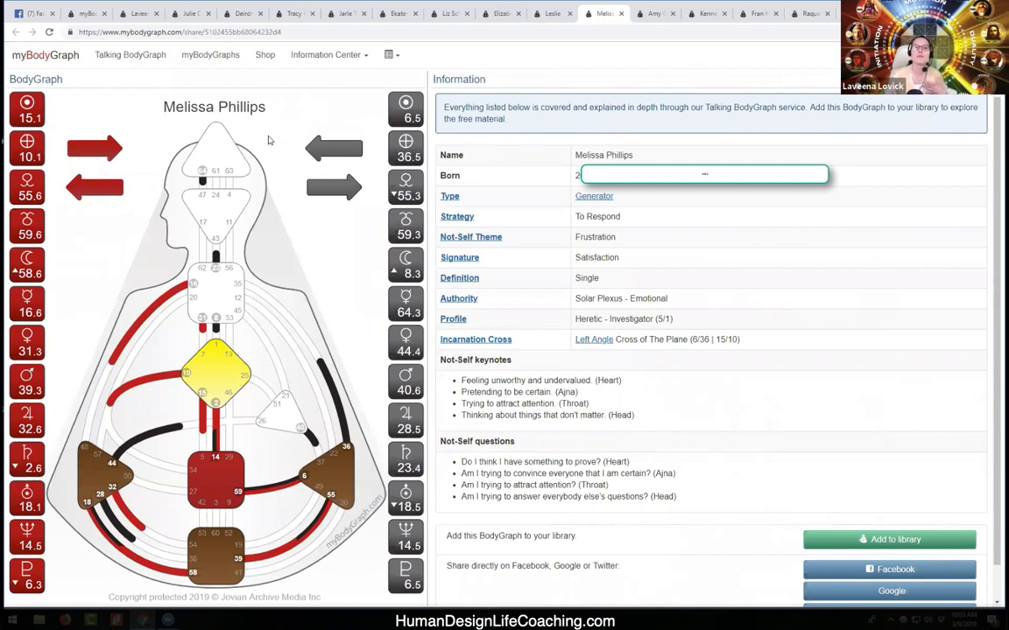
mouse_move(361, 140)
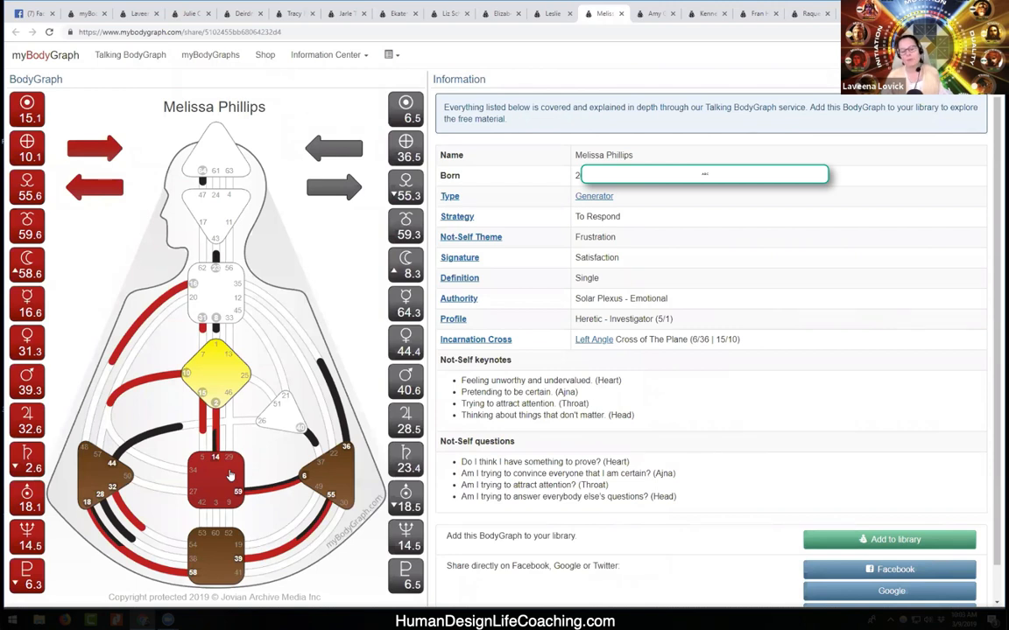
mouse_move(231, 476)
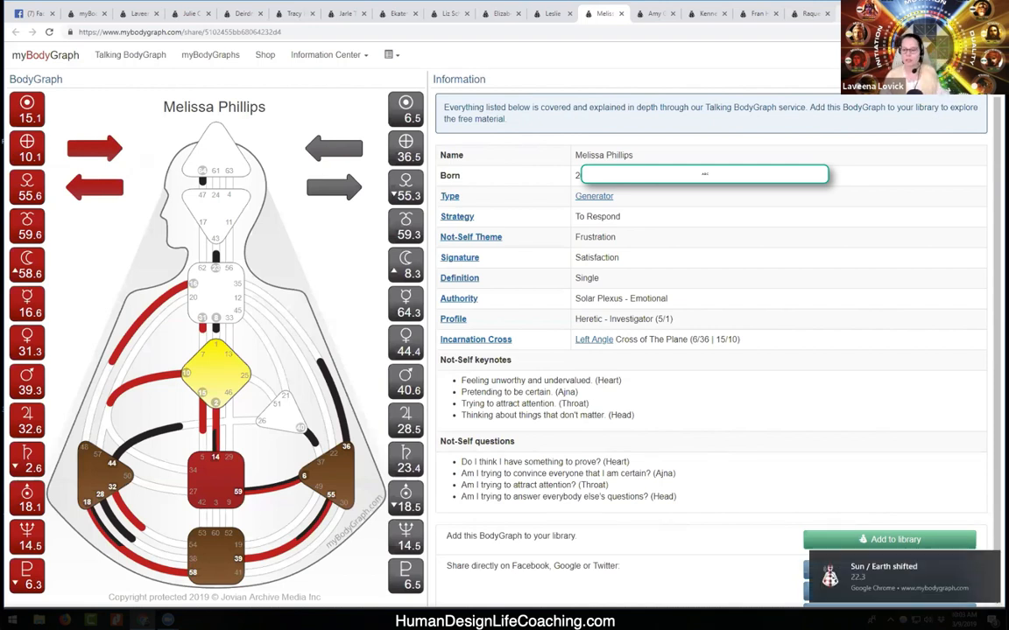
mouse_move(476, 26)
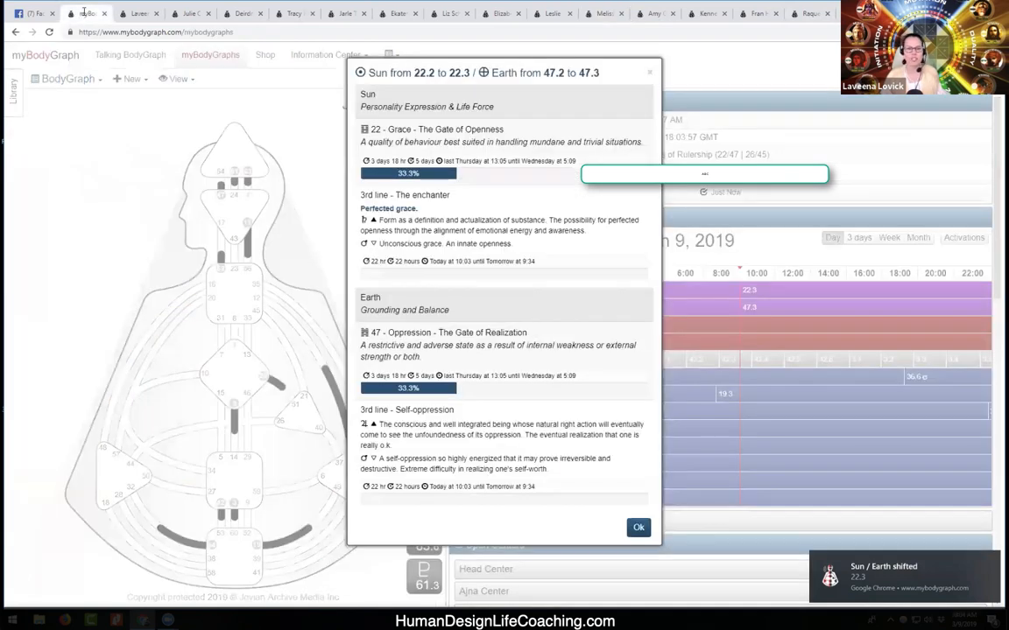
Dismiss the Sun/Earth transit popup to reveal the Just Now transit chart for March 9, 2019
left_click(637, 527)
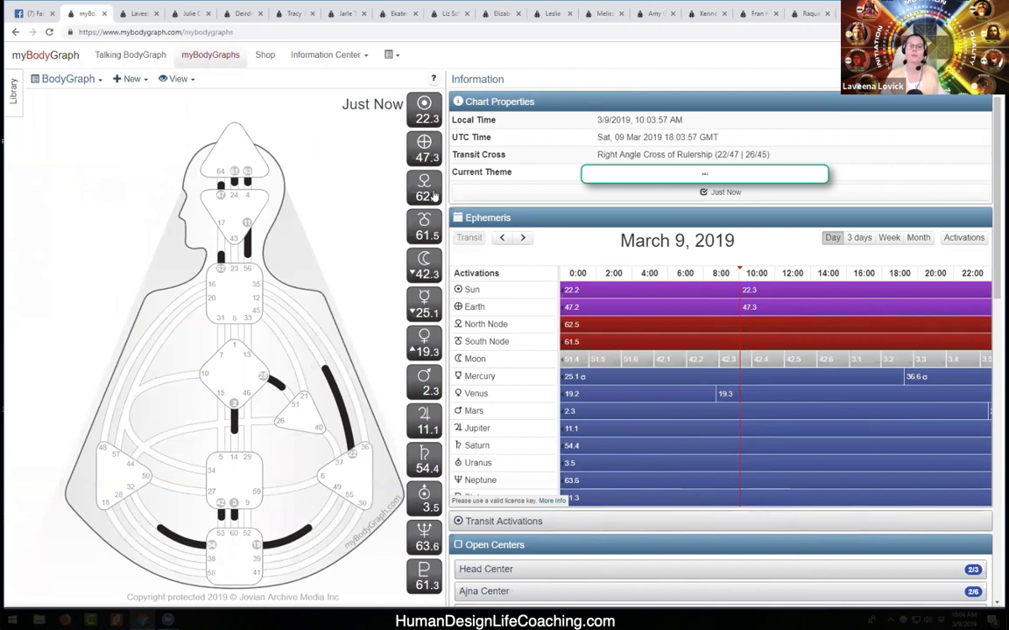
mouse_move(441, 141)
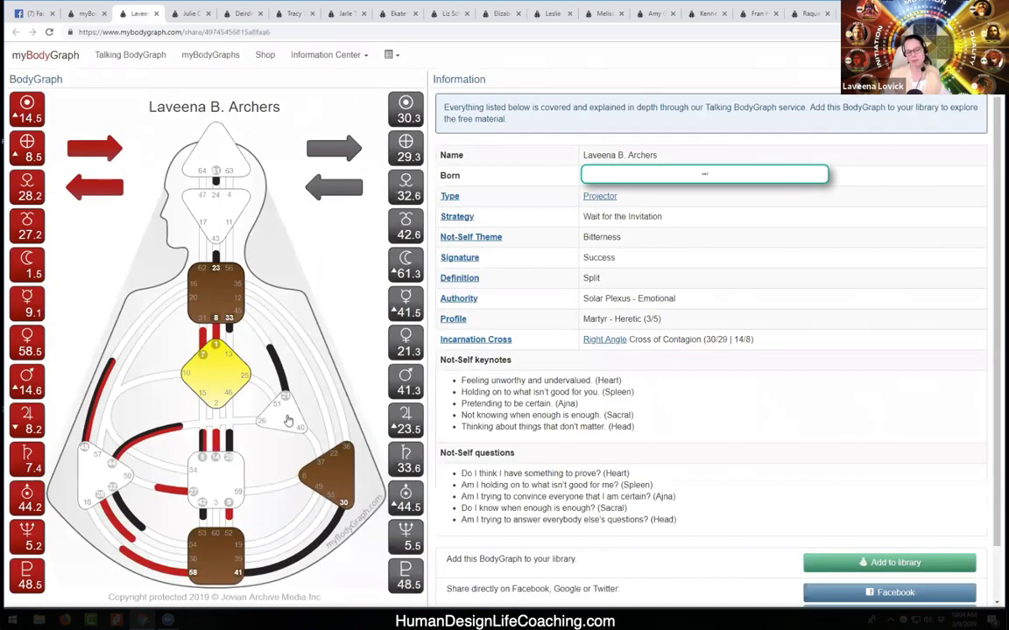
mouse_move(238, 482)
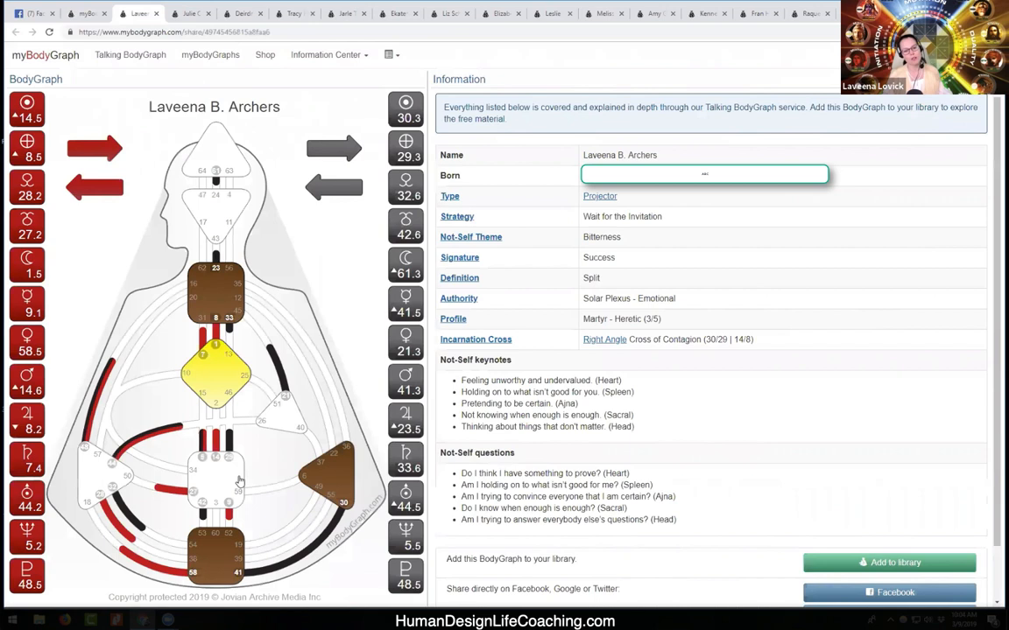
mouse_move(210, 469)
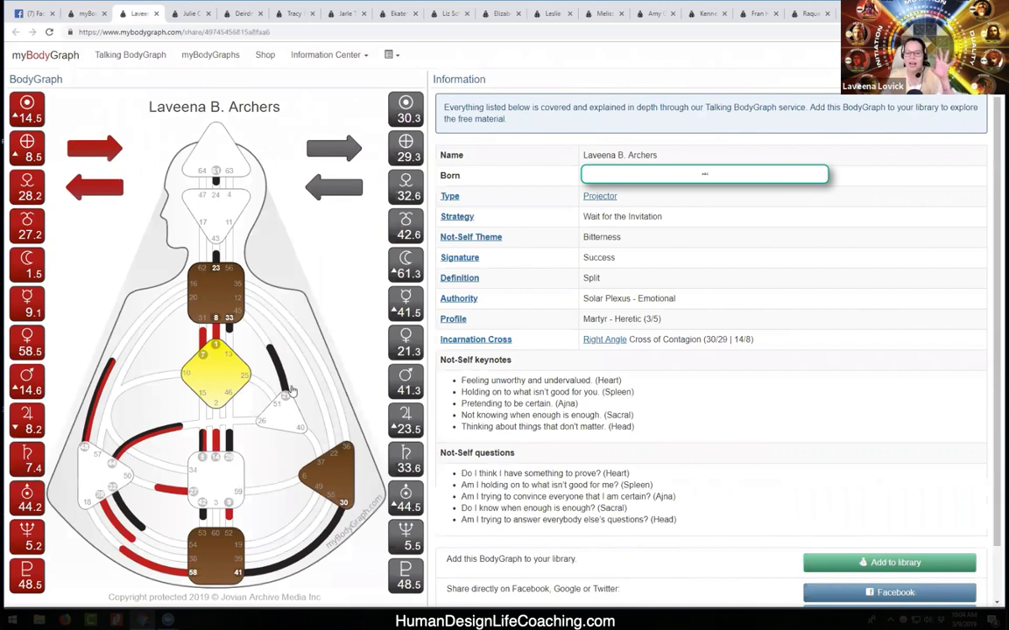
mouse_move(232, 147)
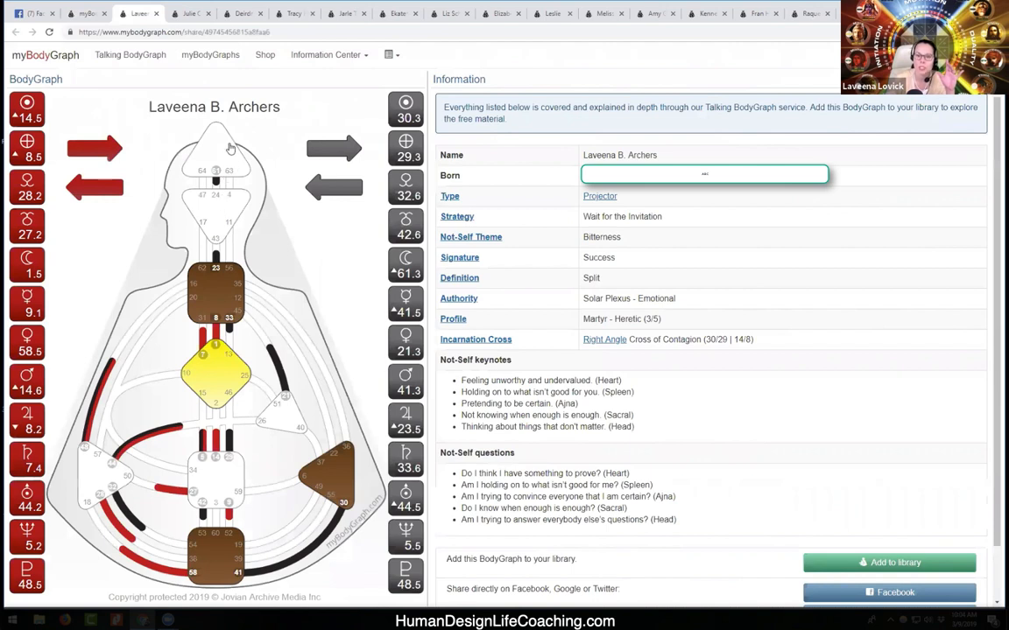
mouse_move(308, 393)
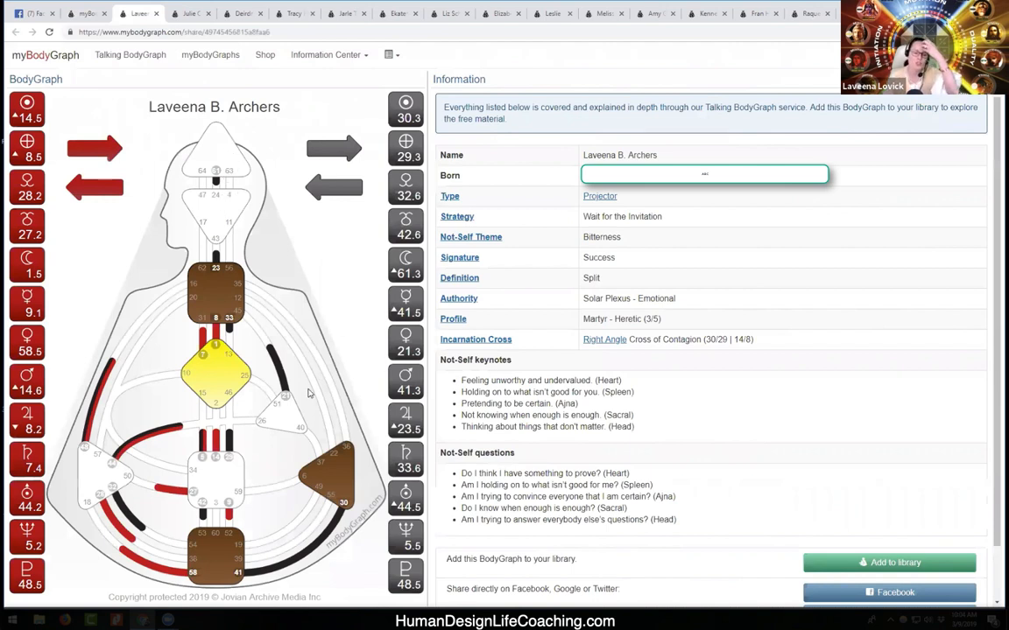
mouse_move(214, 322)
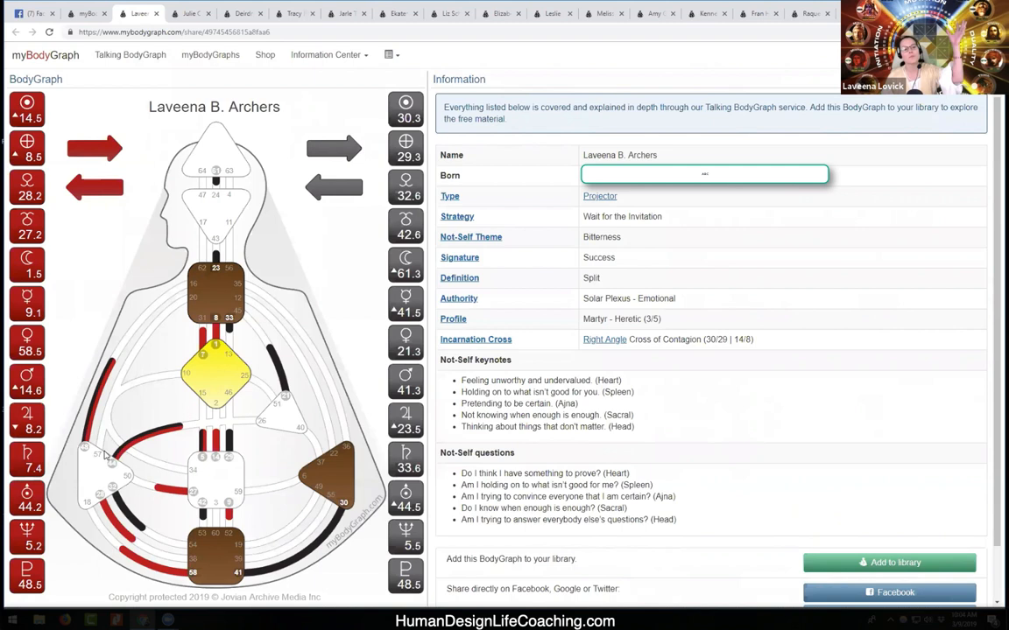
mouse_move(91, 470)
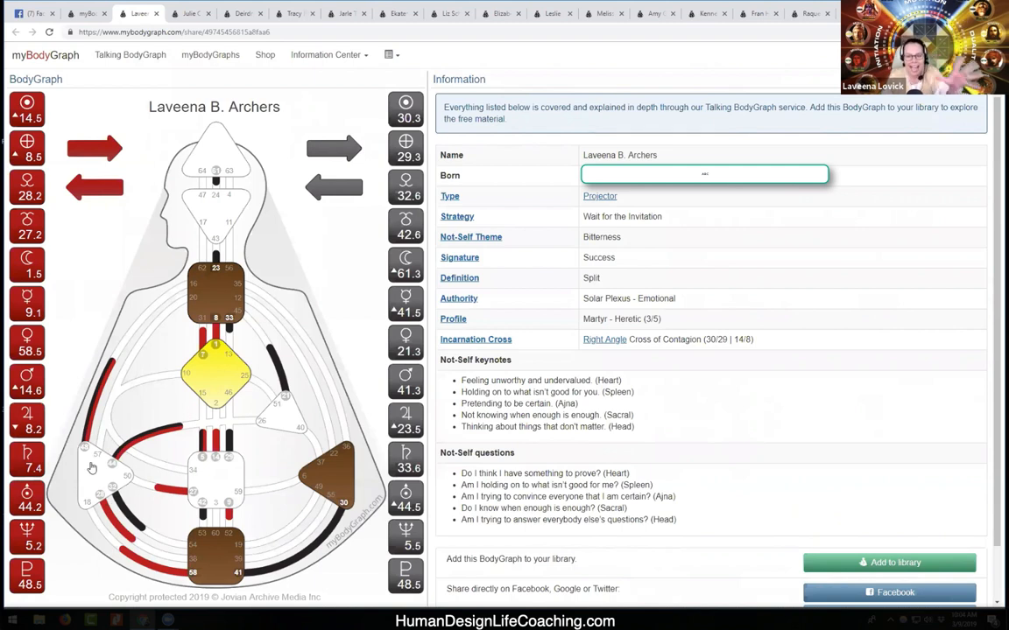
mouse_move(108, 440)
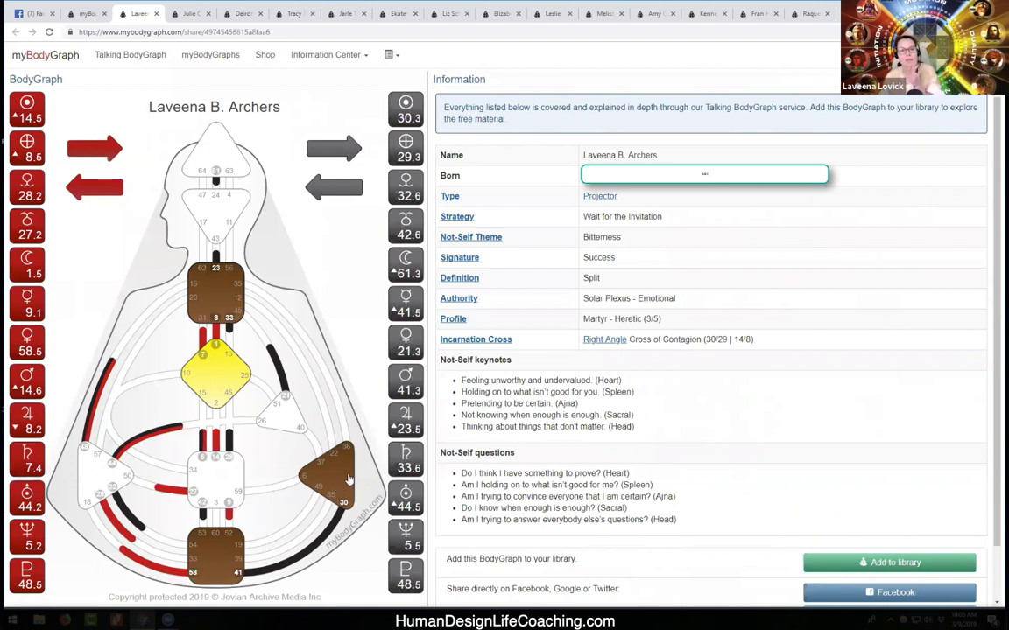
mouse_move(364, 465)
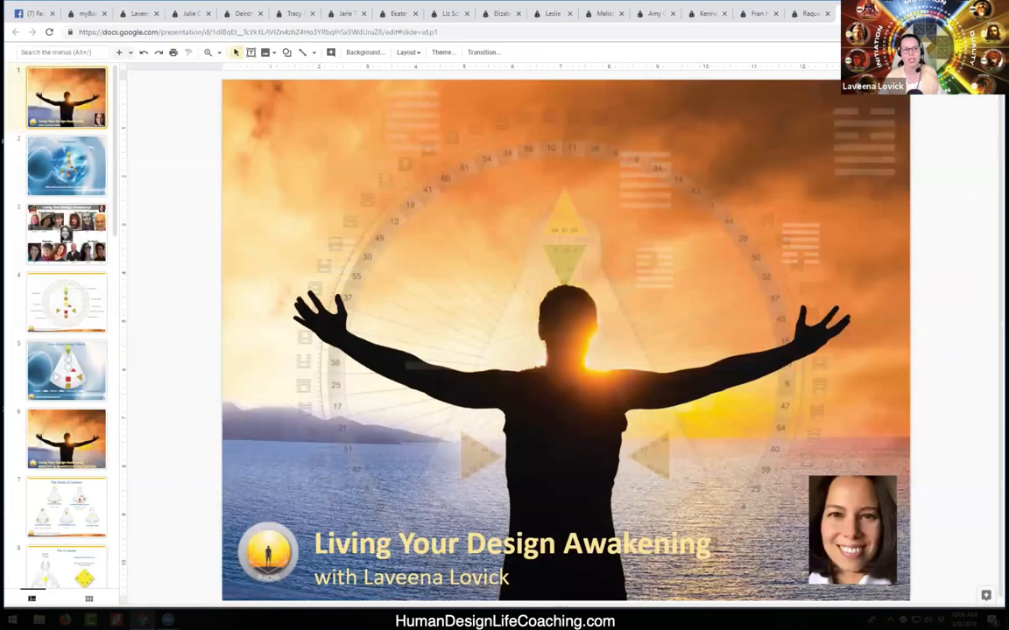
left_click(66, 166)
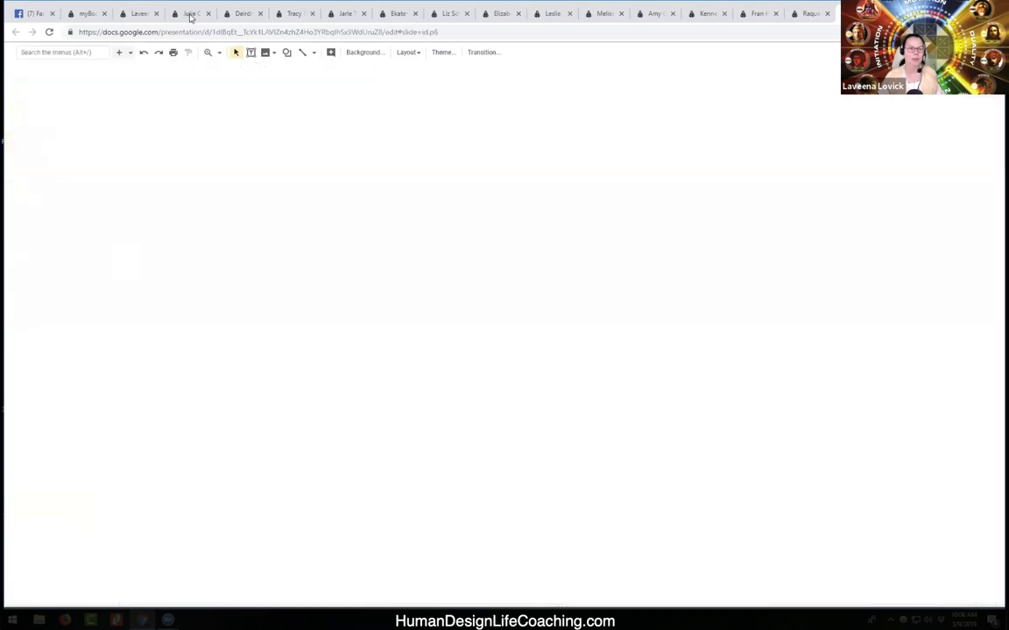
left_click(191, 14)
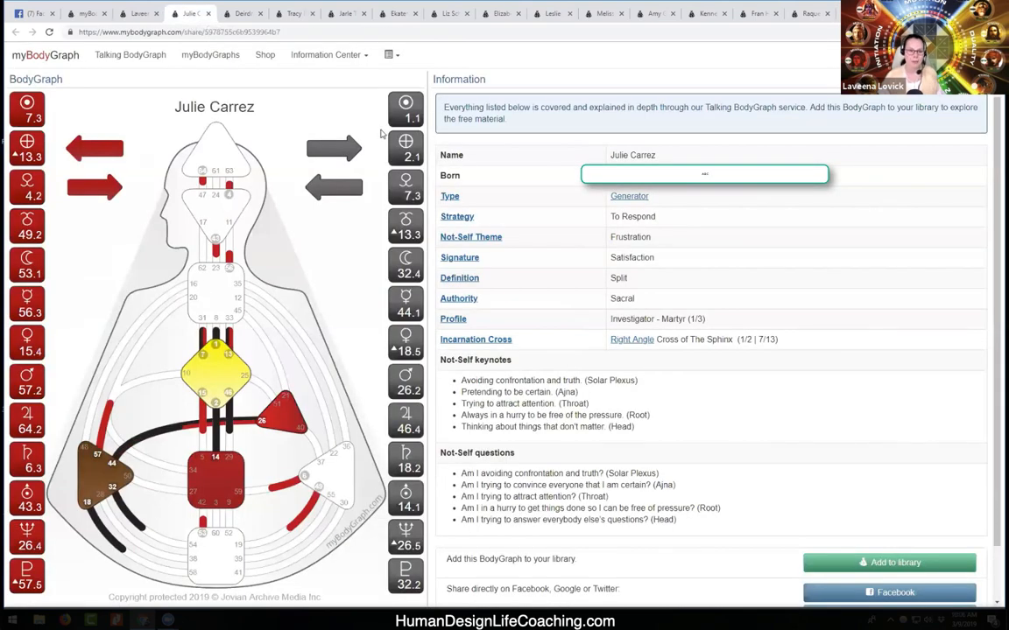
mouse_move(249, 146)
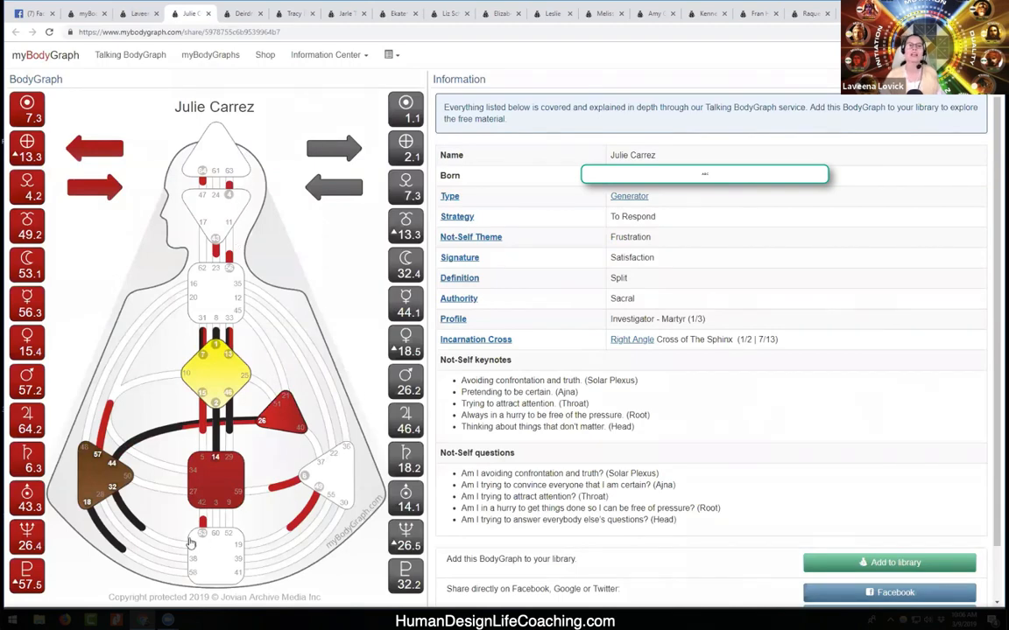
left_click(294, 14)
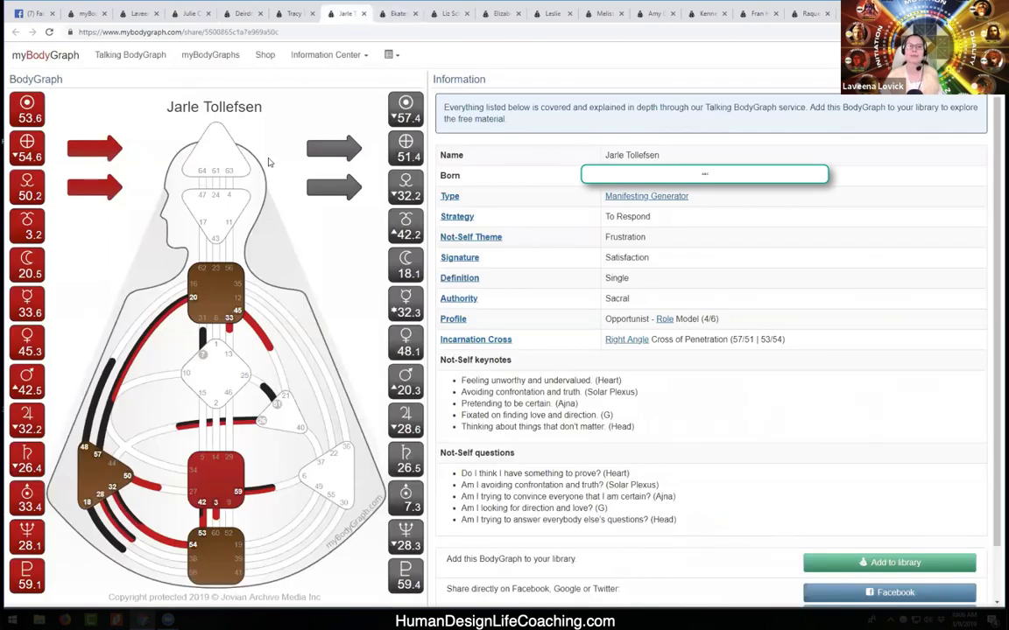
mouse_move(399, 14)
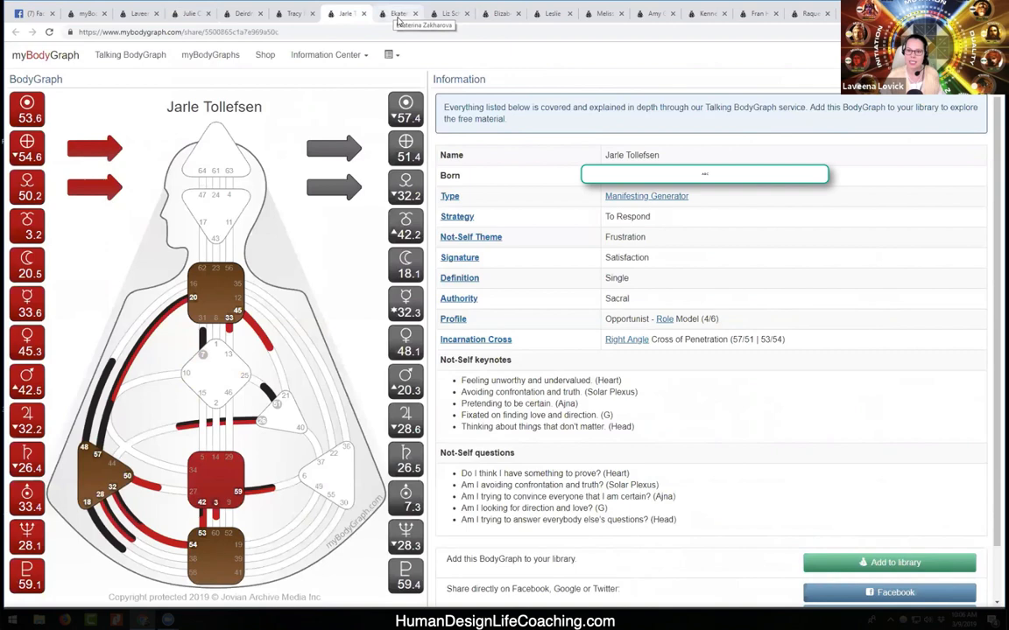
left_click(449, 14)
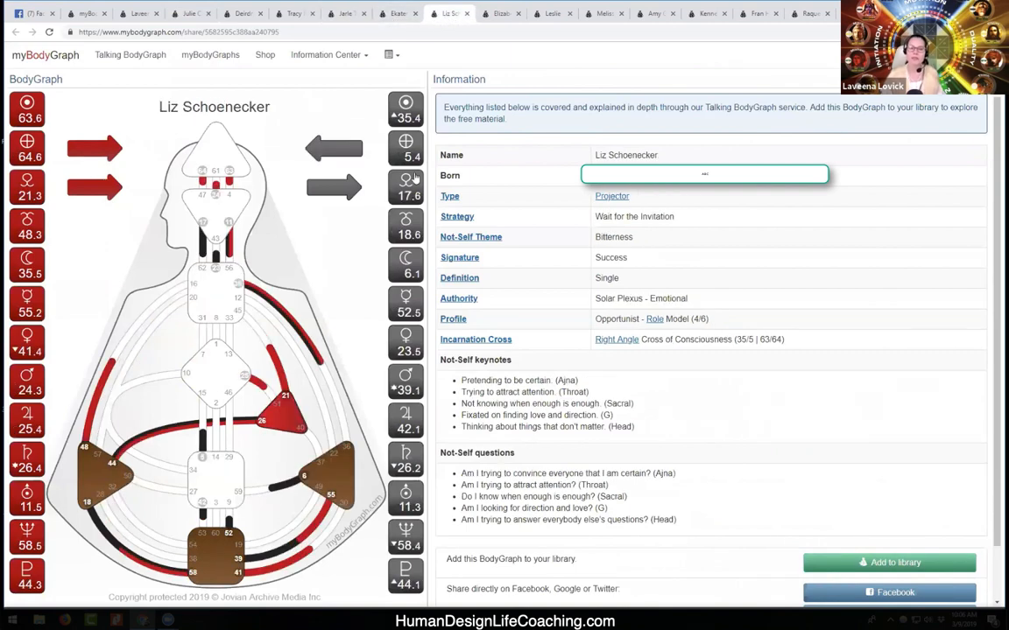
left_click(551, 14)
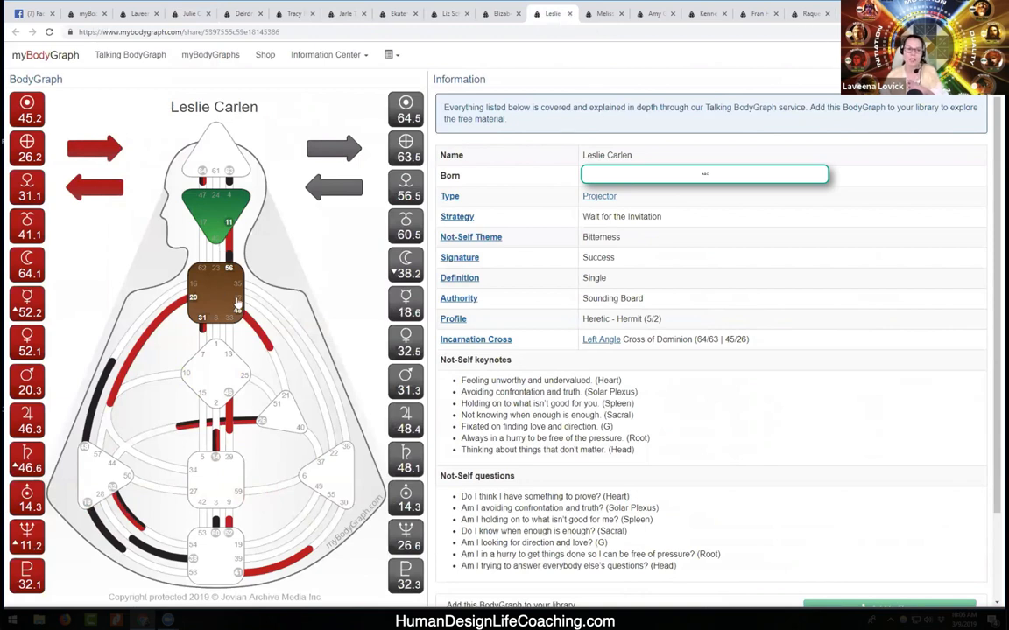
mouse_move(136, 340)
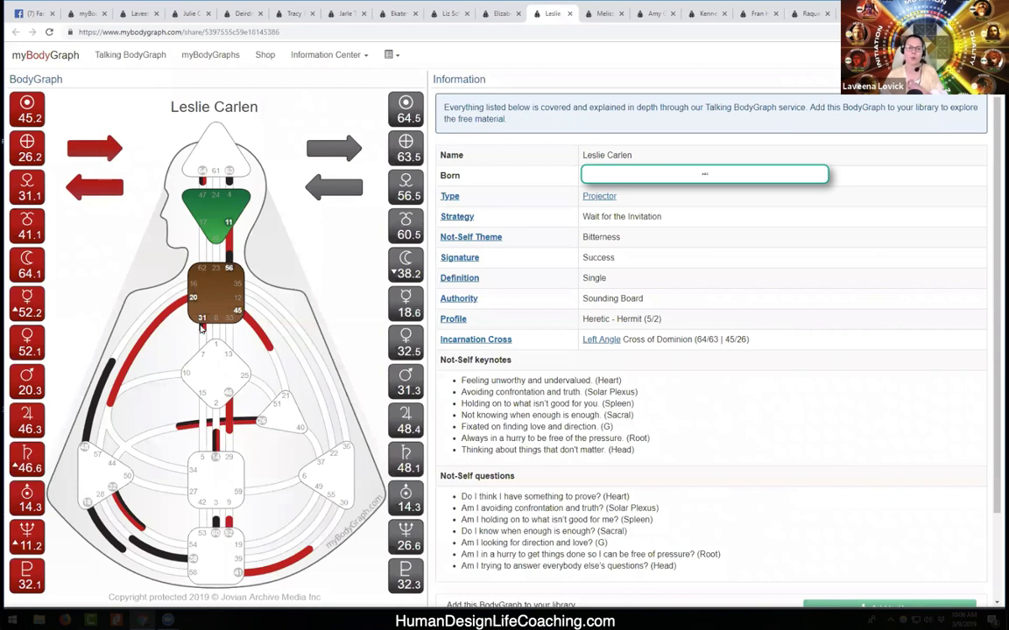
mouse_move(189, 294)
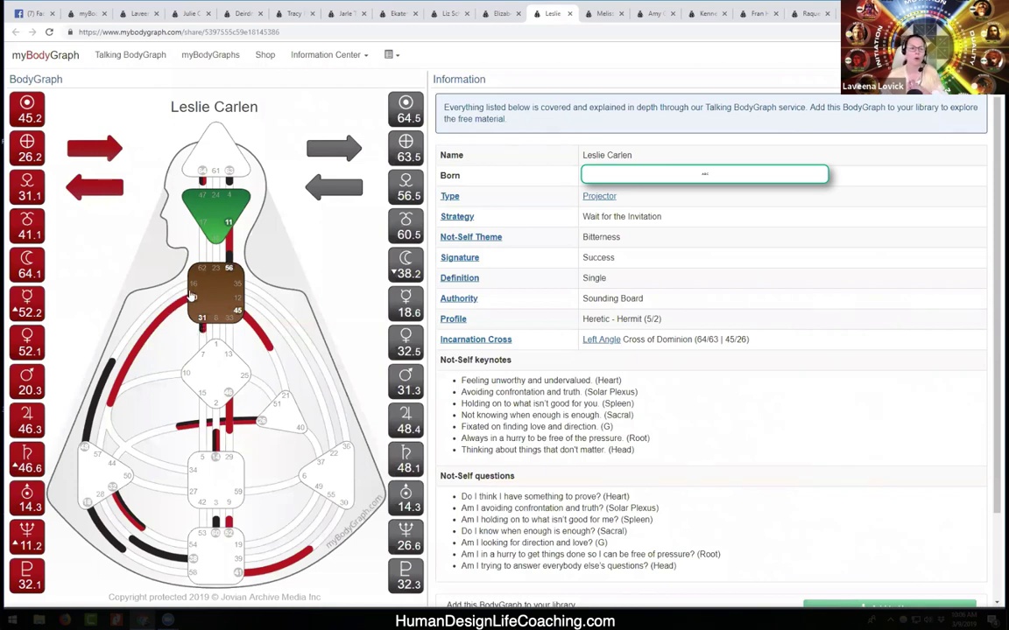